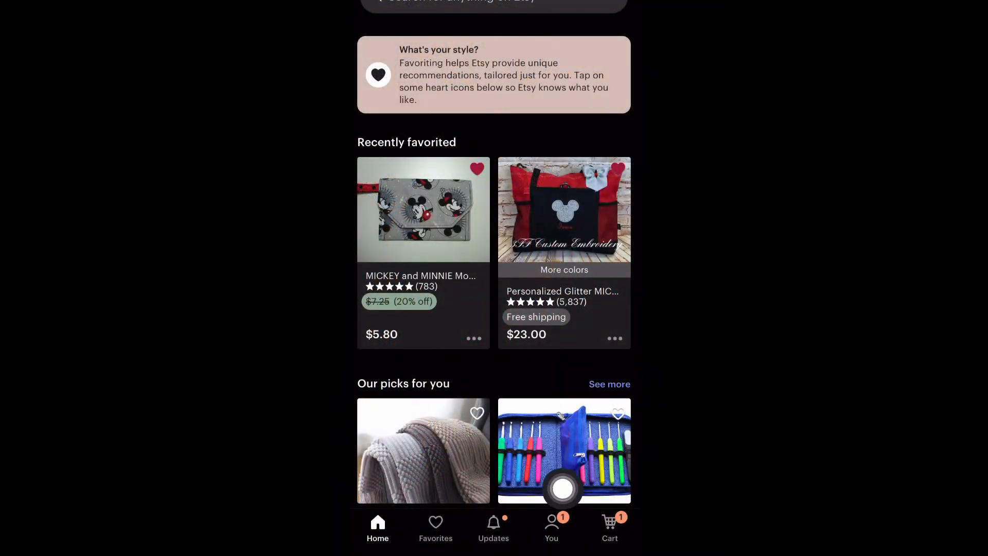
Step: Open the Etsy account page from the You tab
click(551, 526)
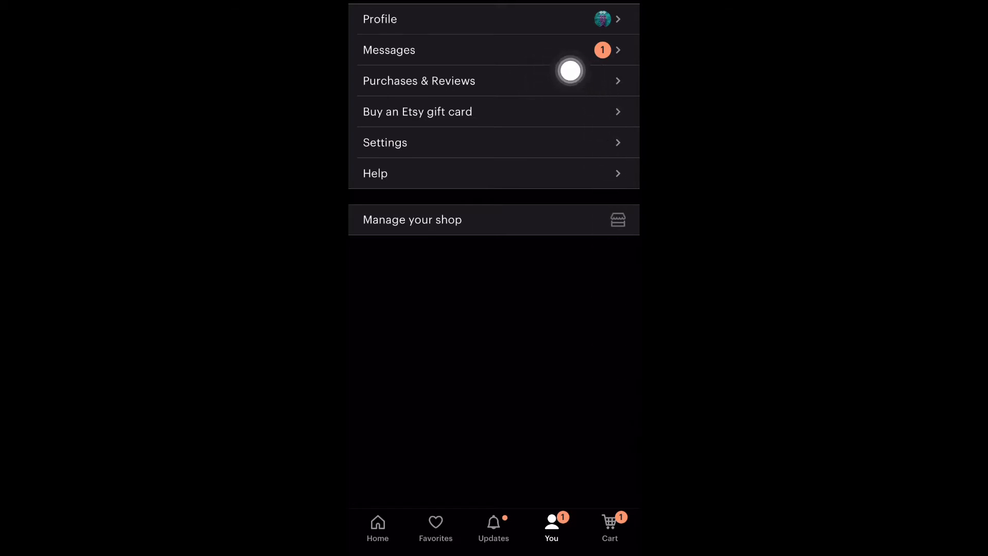
Step: Open Purchases & Reviews and scroll to the Nov 15, 2020 UpandRunningProducts order
click(418, 81)
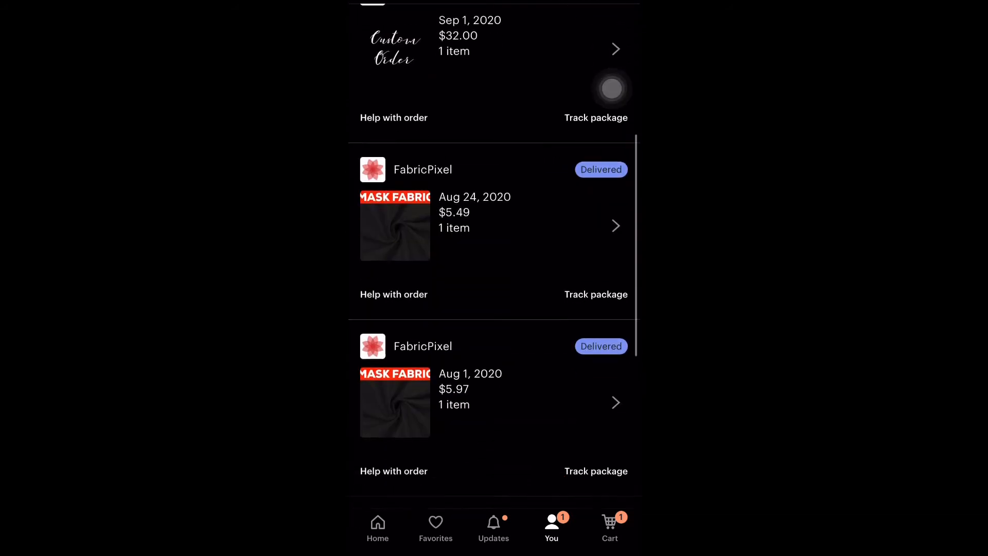
scroll(down, 3)
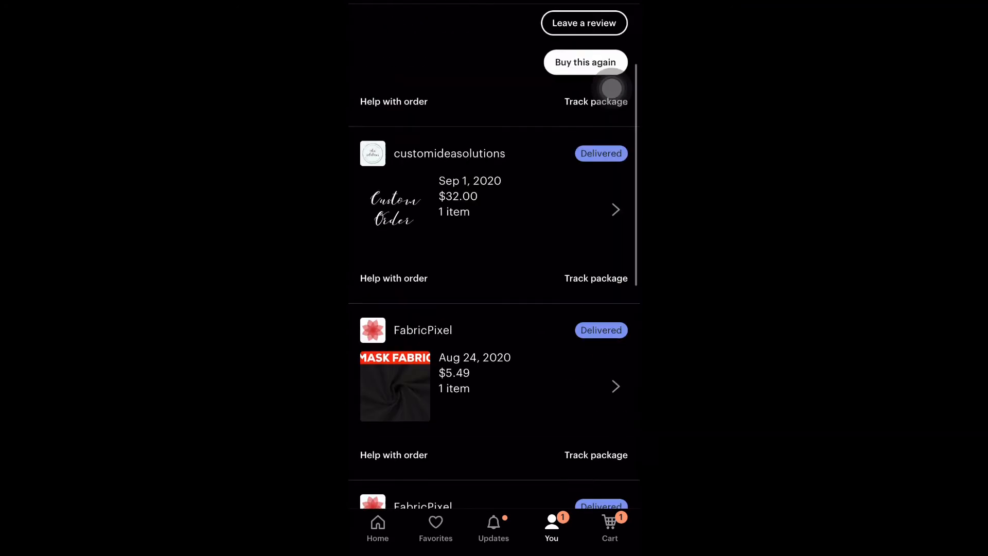
scroll(down, 3)
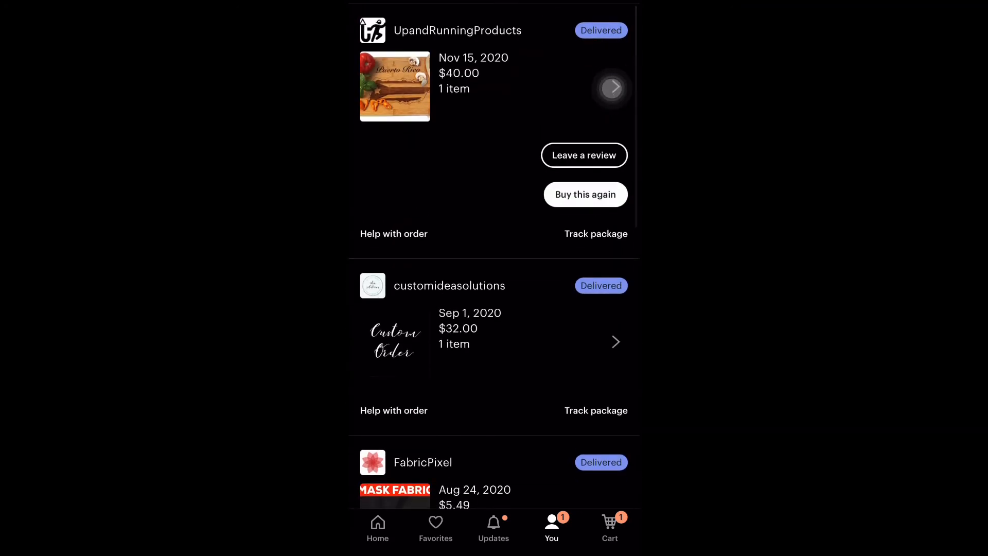
Step: Start a review of the cutting board order with five-star item quality, shipping and service ratings
click(583, 155)
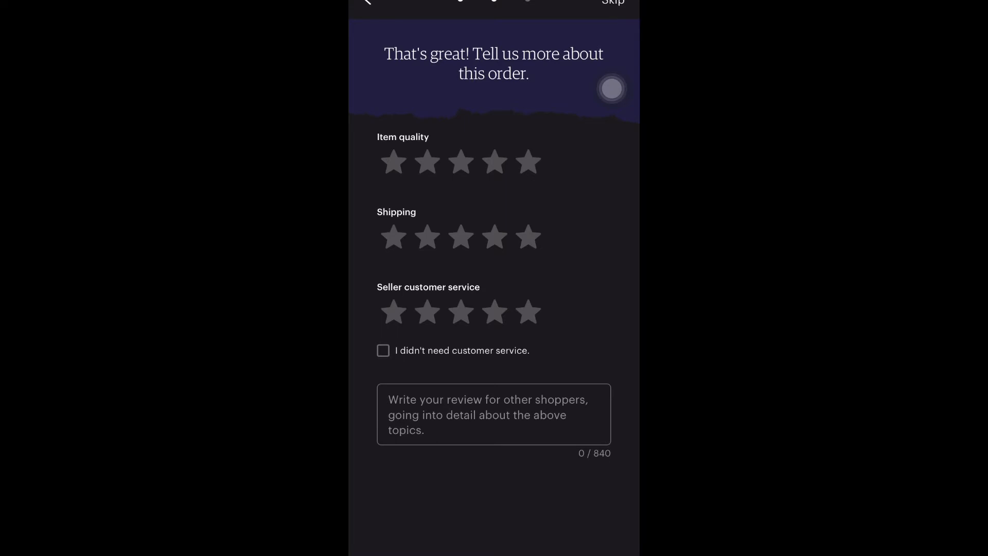
click(528, 163)
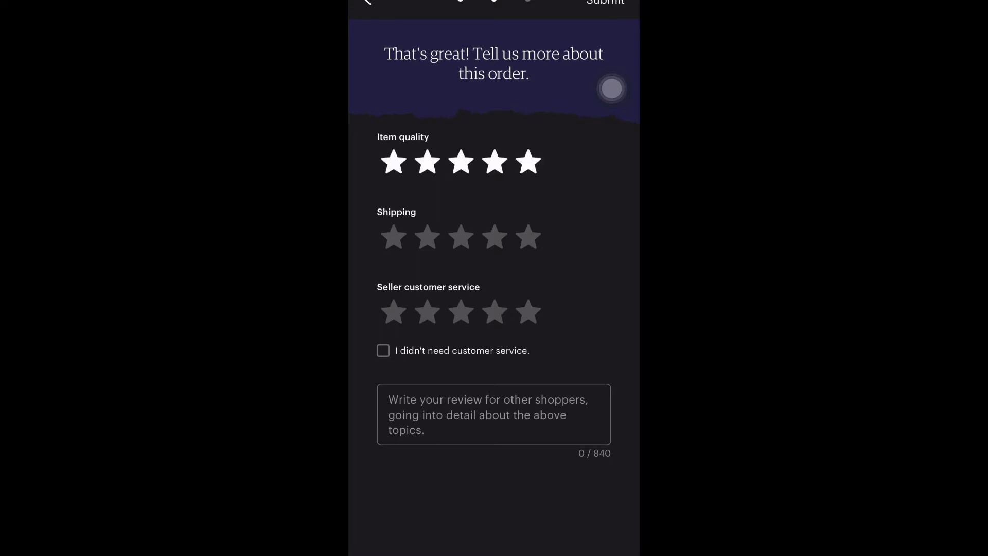
click(527, 237)
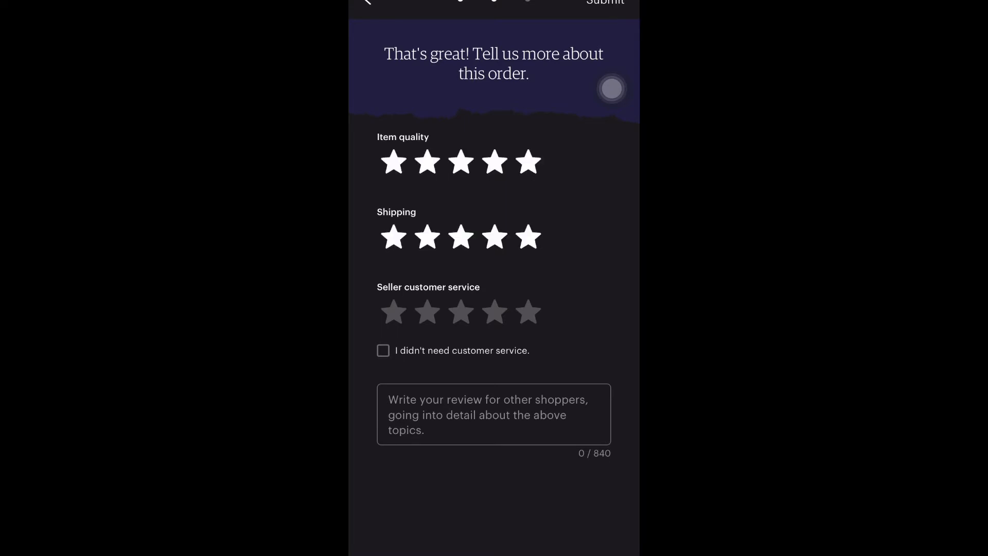
click(528, 312)
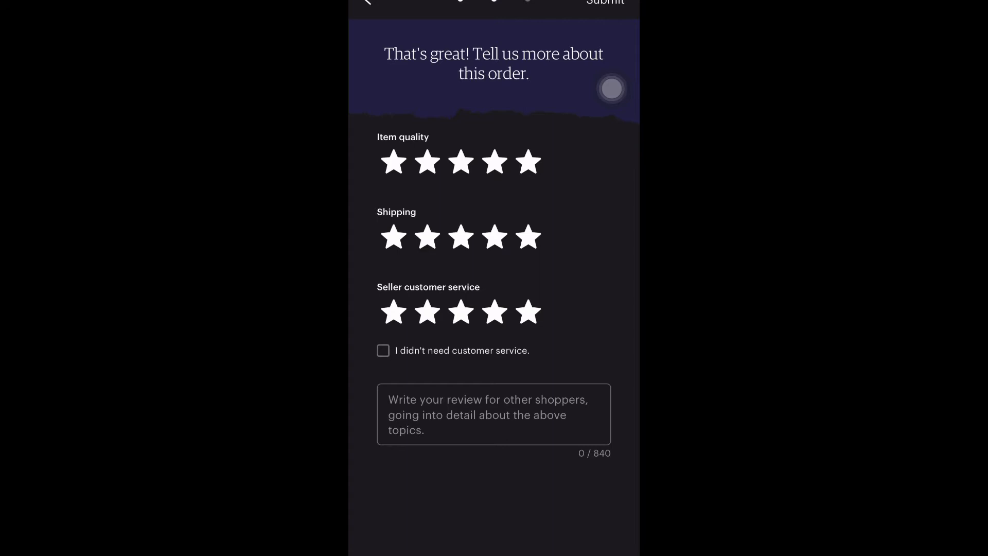
click(493, 414)
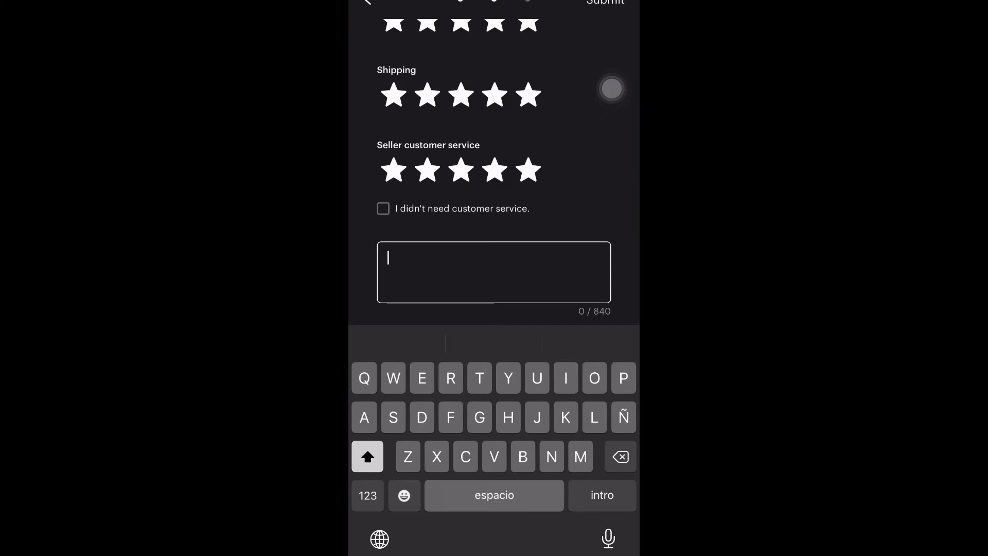
Step: Write and submit a review calling the board absolutely amazing, perfectly engraved, and worth buying again
text(This item came out)
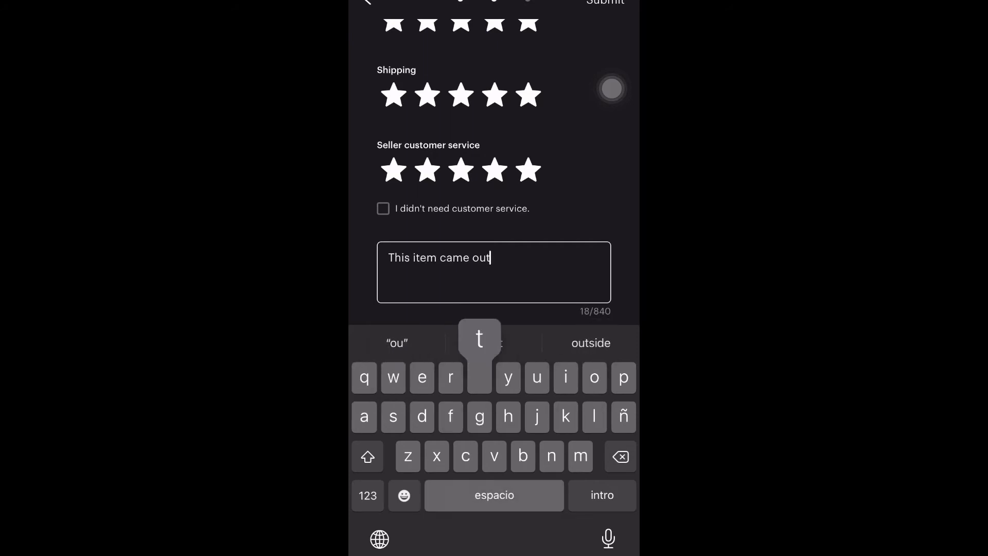
text(abso)
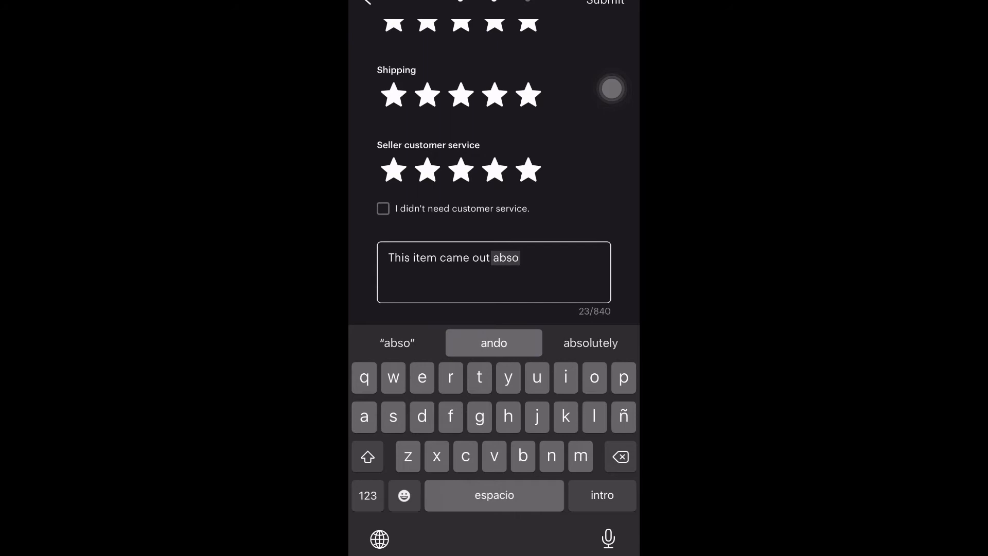
text(absolutely amazing)
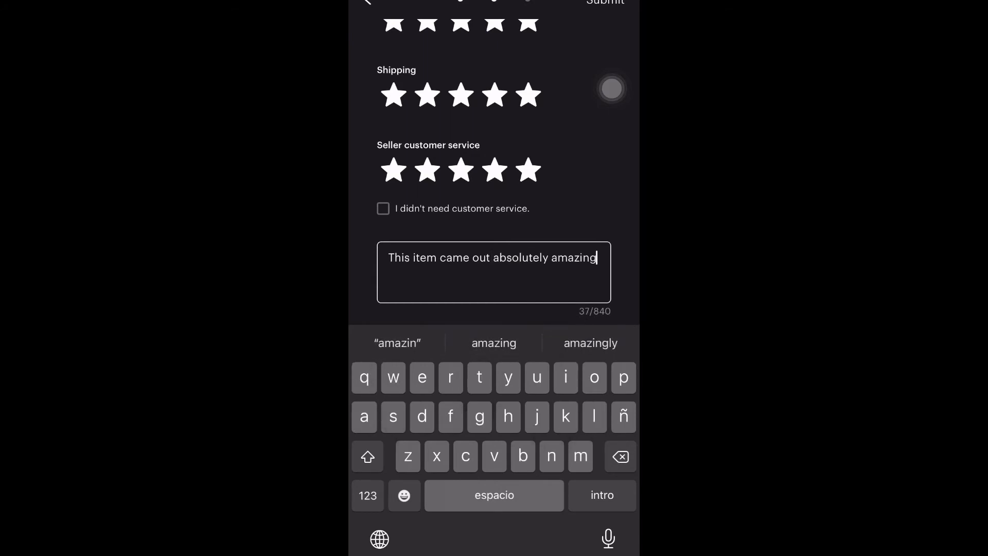
text(! Th)
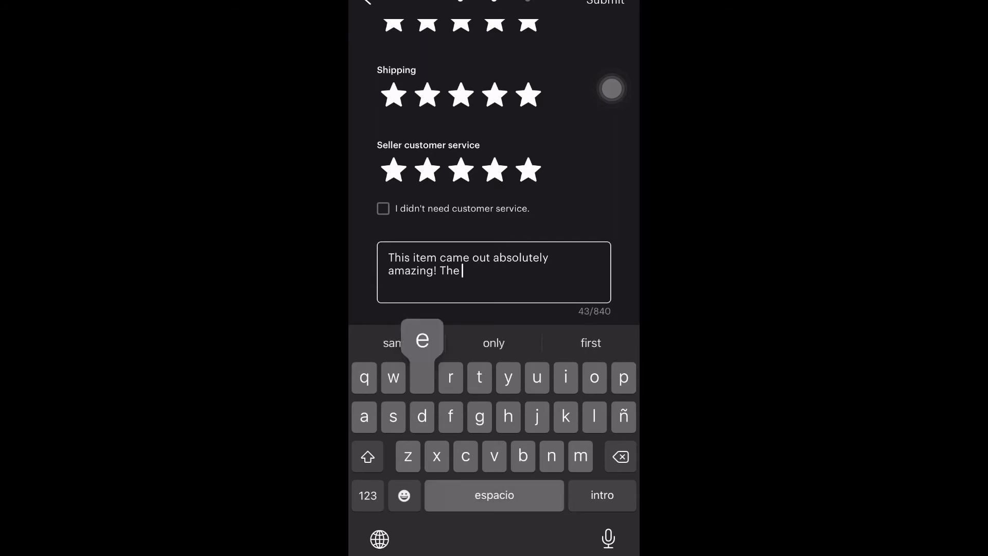
text(engraving was done p)
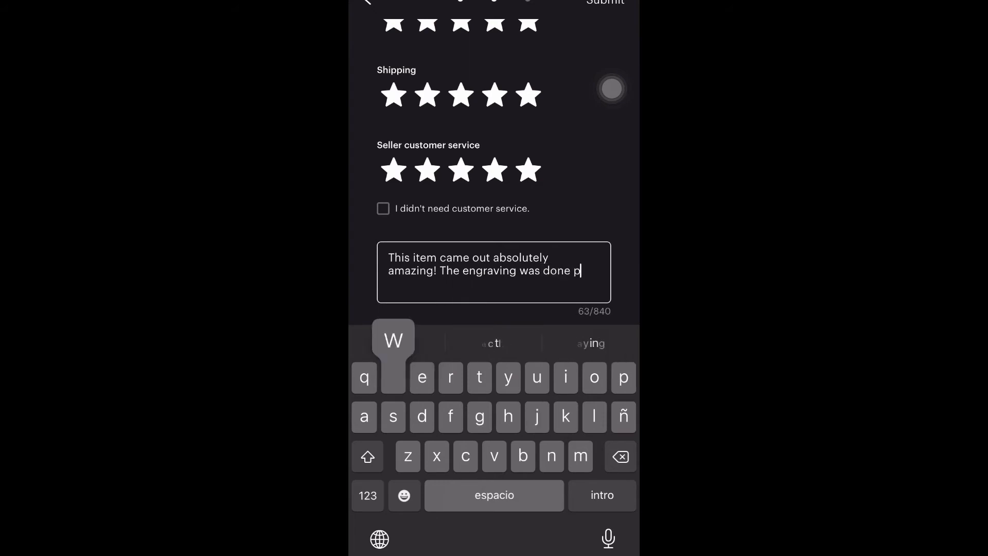
text(erfectly!!)
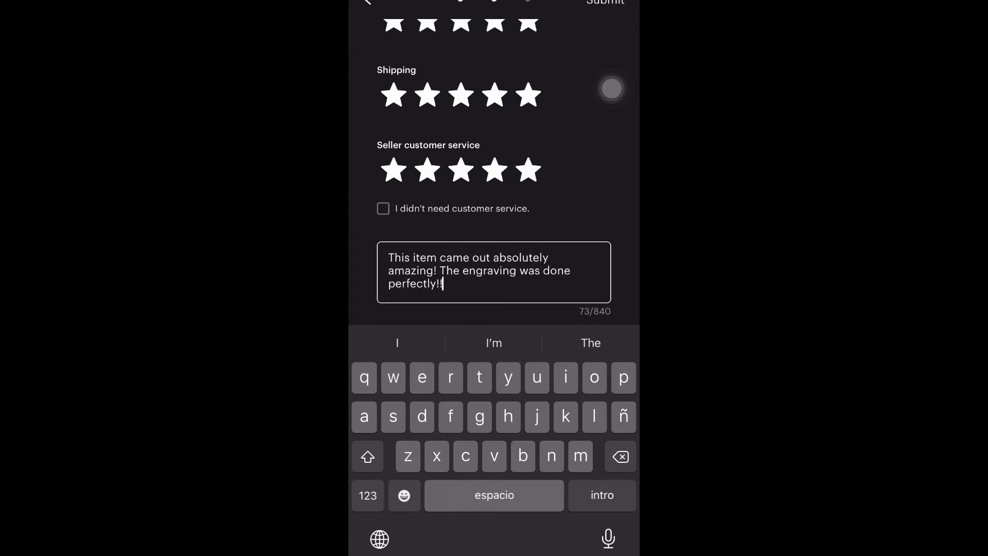
text(Would d)
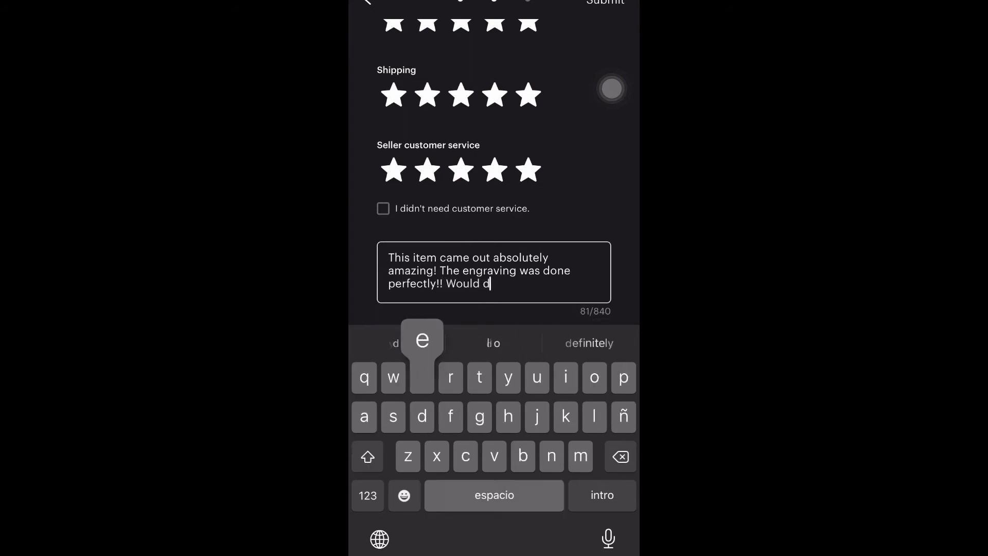
text(efinitely pu)
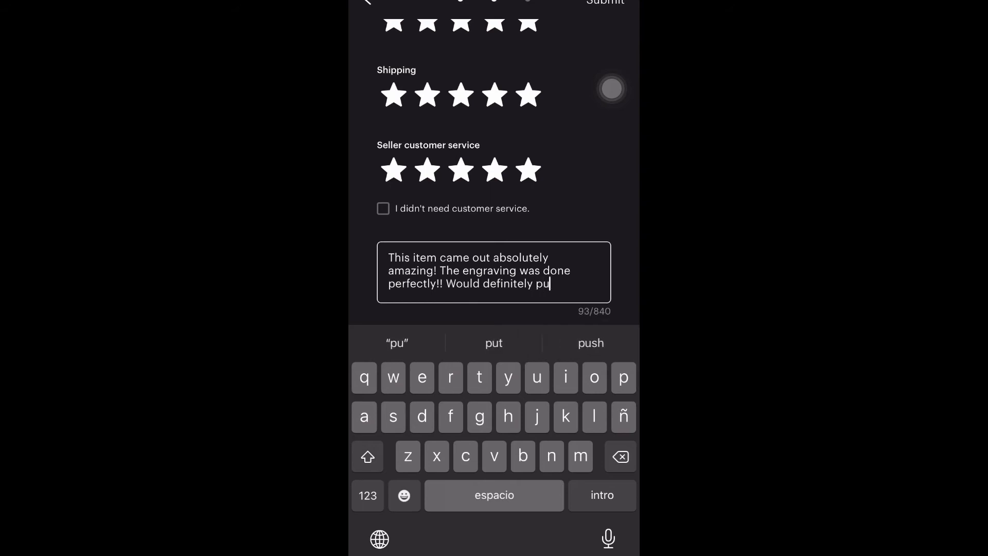
text(rchase from thi)
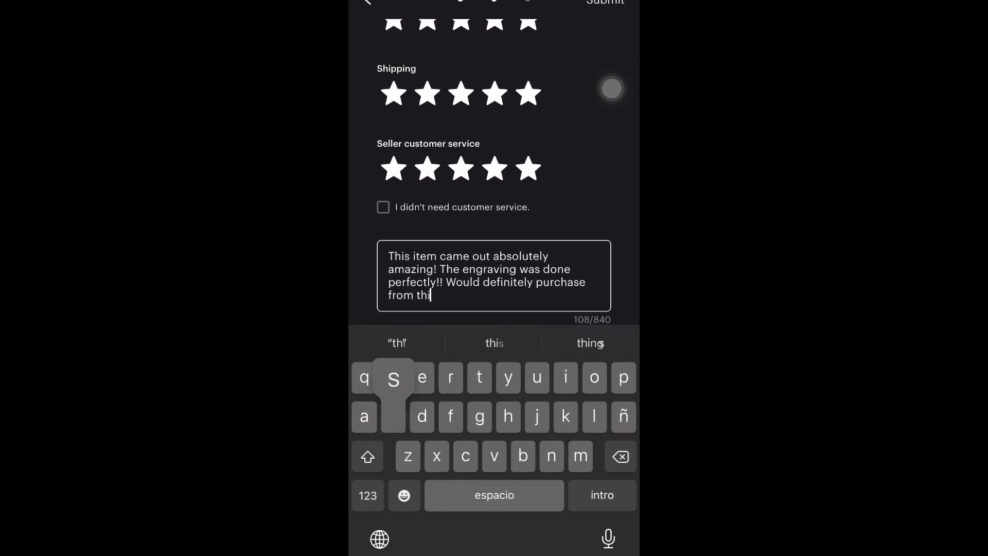
text(s shop again.)
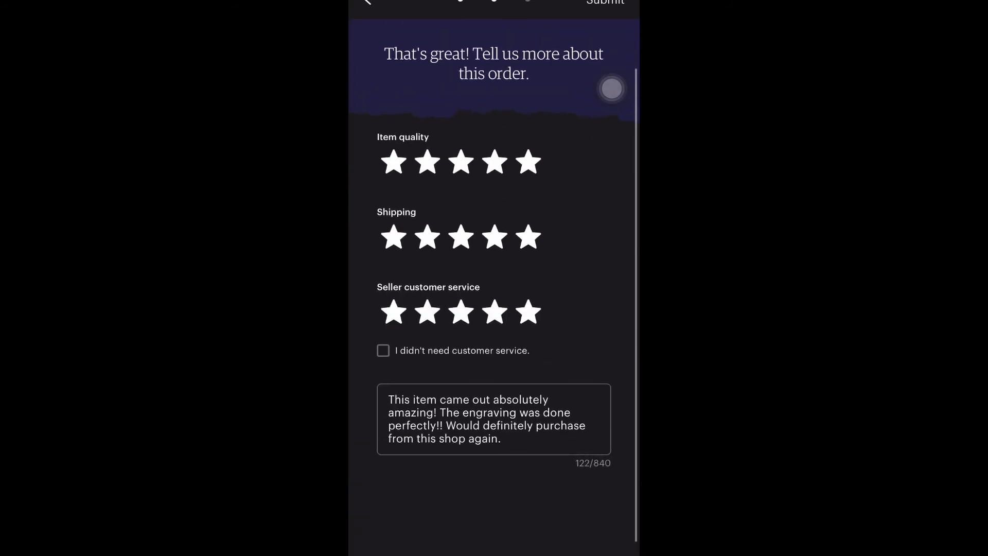
click(604, 3)
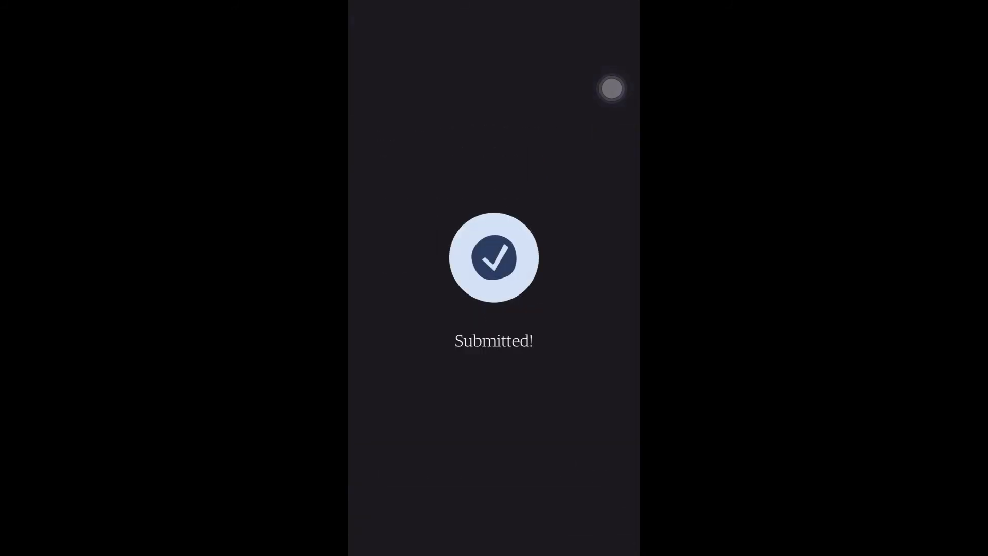